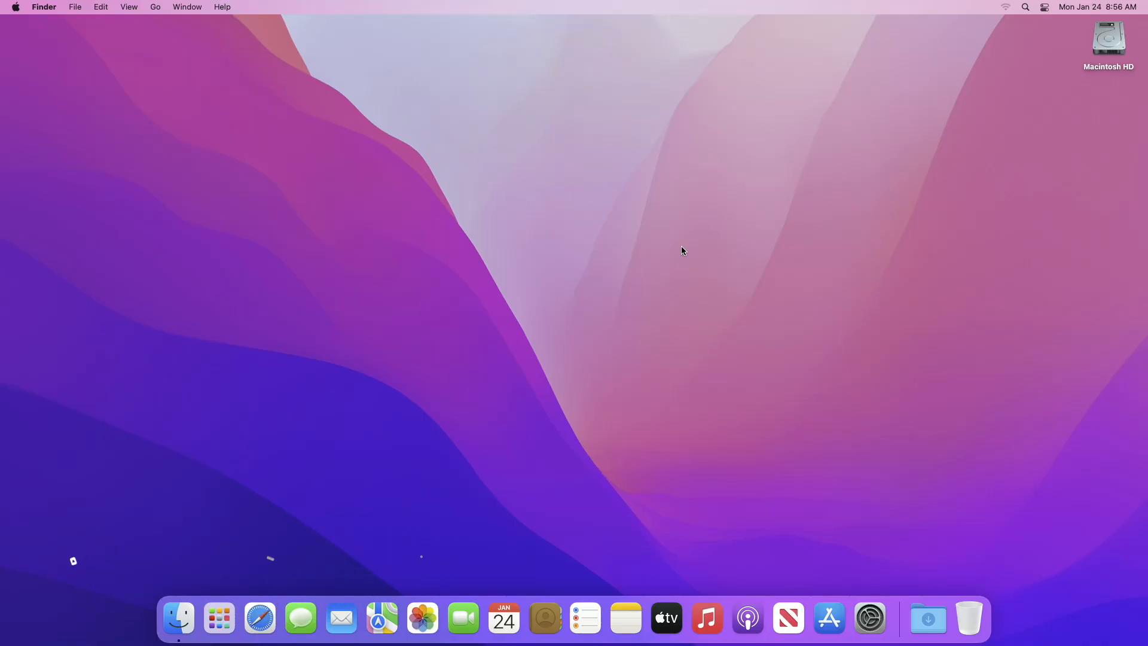
{"action": "mouse_move", "coordinate": [869, 619]}
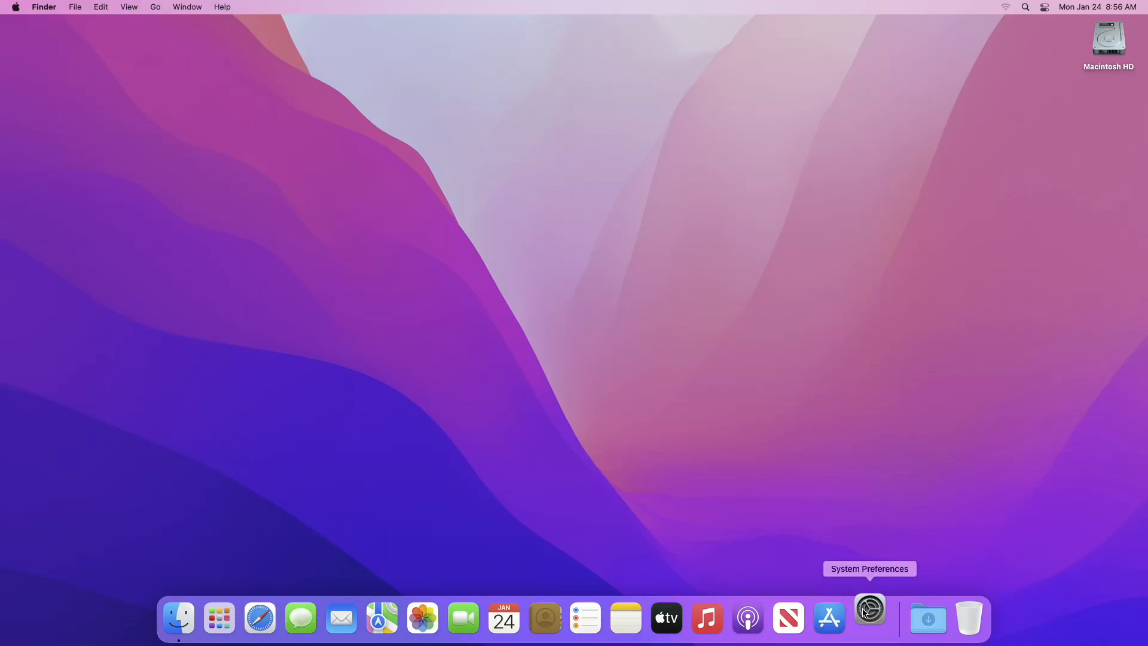
Step: Review allowed download sources in Security & Privacy, then search for Terminal
{"action": "left_click", "coordinate": [870, 617]}
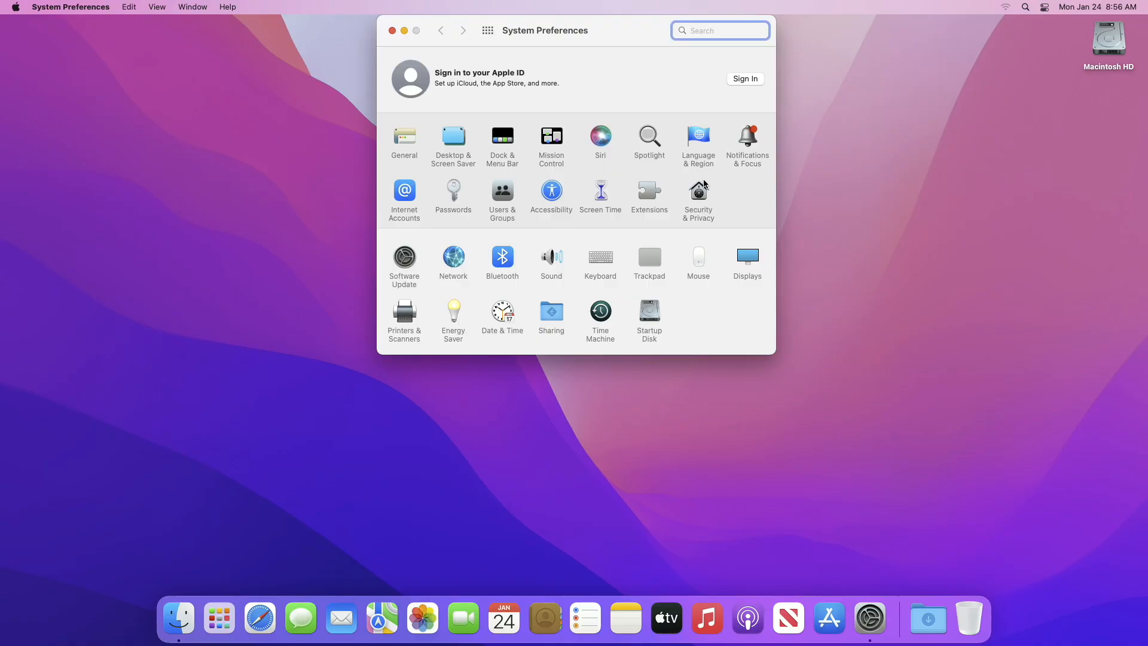
{"action": "left_click", "coordinate": [698, 192]}
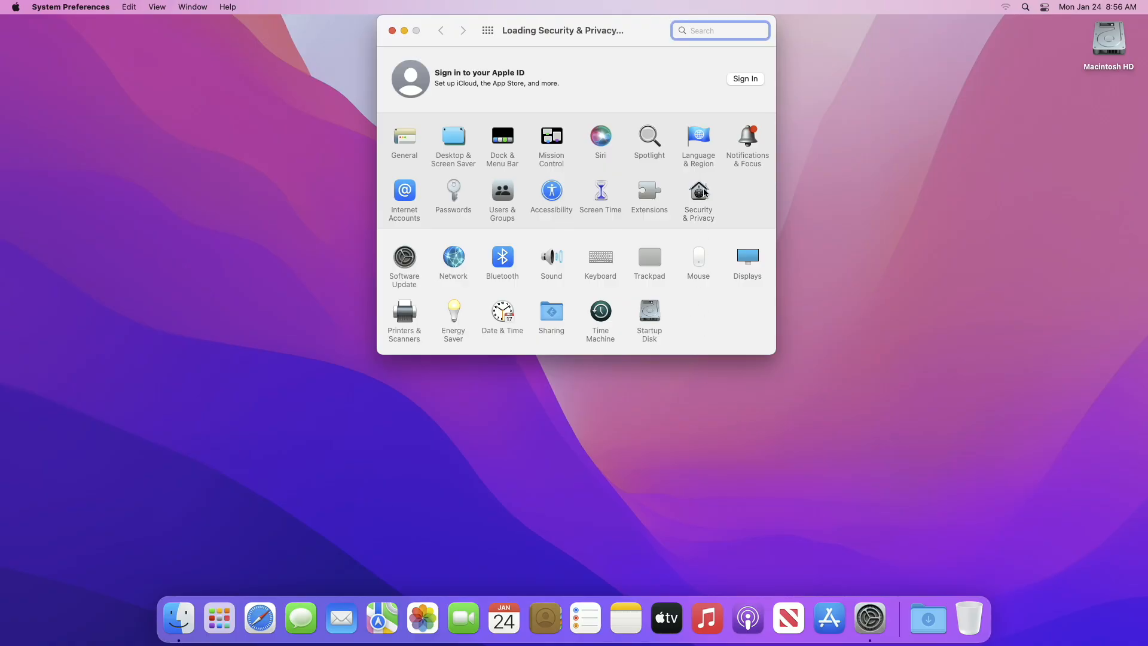
{"action": "left_click", "coordinate": [697, 191]}
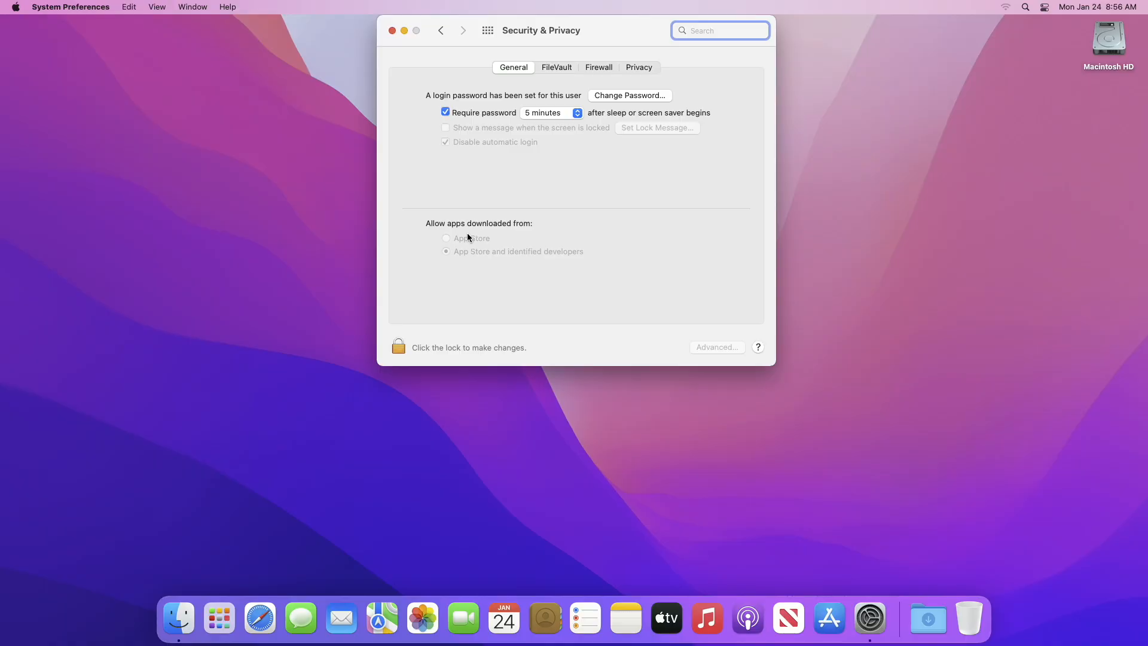
{"action": "mouse_move", "coordinate": [597, 274]}
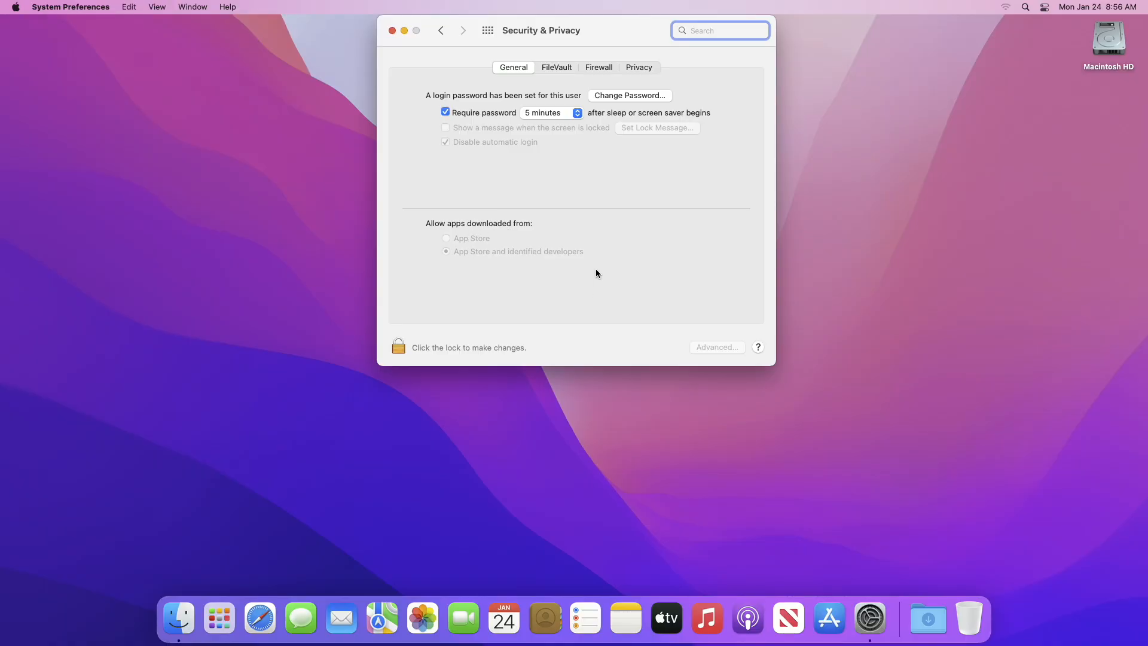
{"action": "mouse_move", "coordinate": [114, 29]}
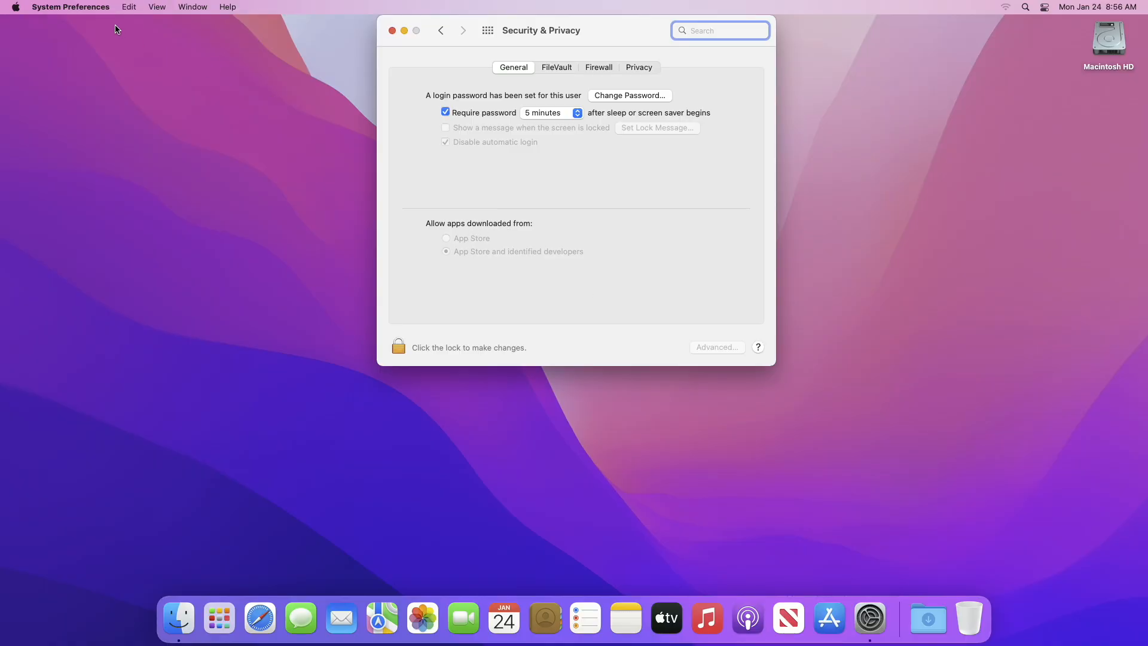
{"action": "type", "text": "terminal"}
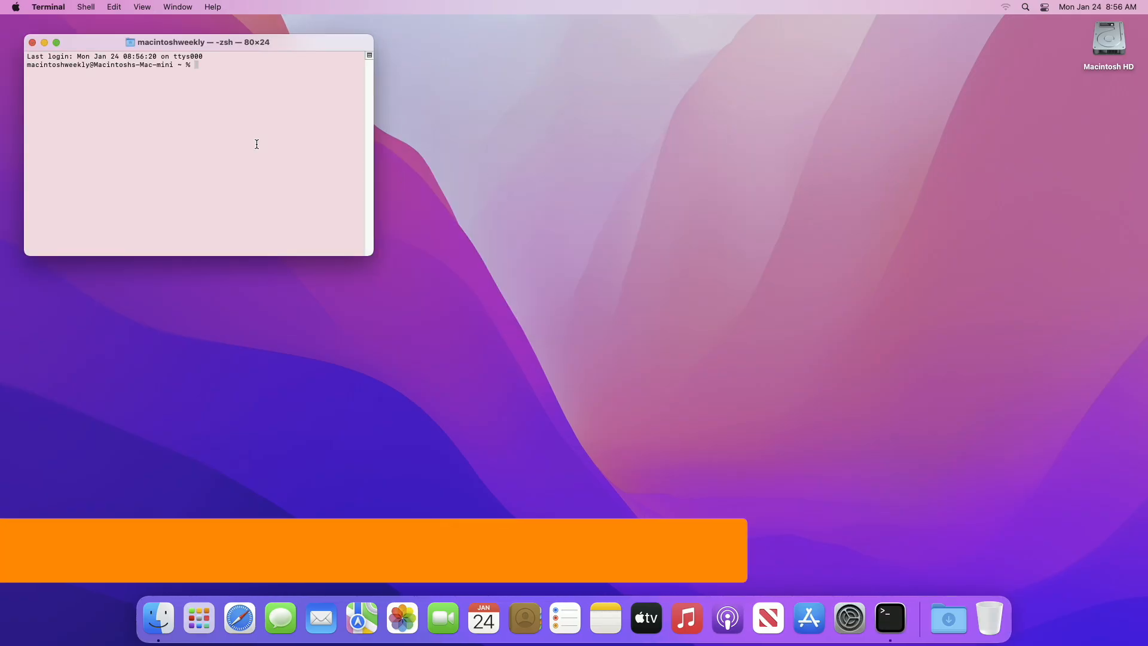
Step: Enter 'sudo spctl --master-disable' in Terminal and begin the next spctl command
{"action": "type", "text": "sudo"}
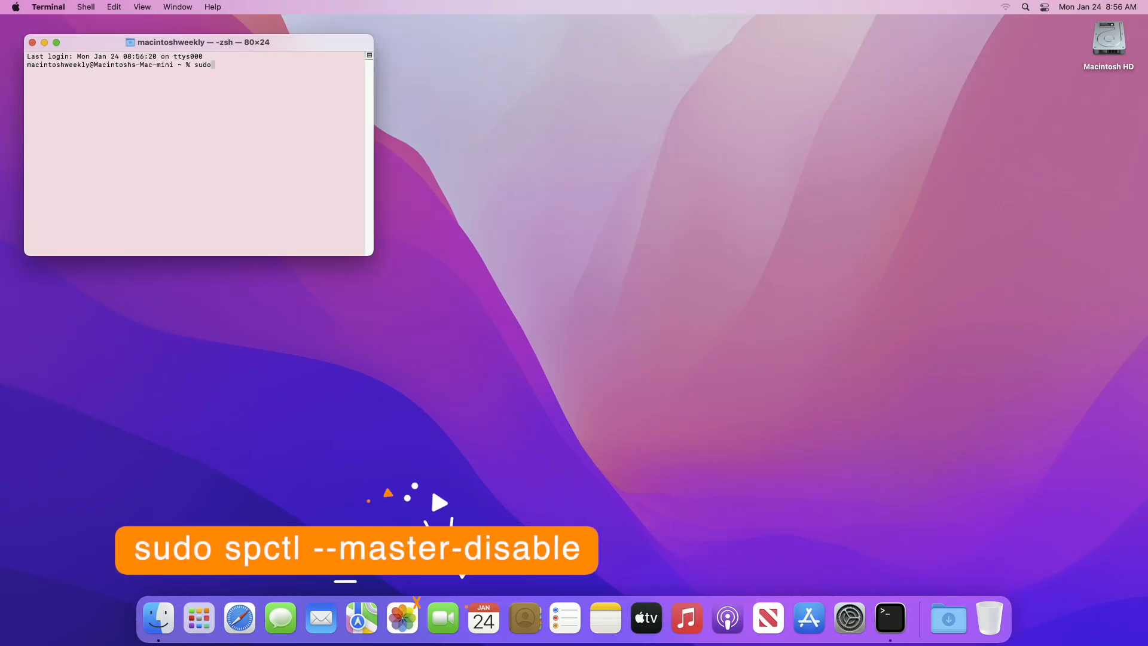
{"action": "type", "text": "sp"}
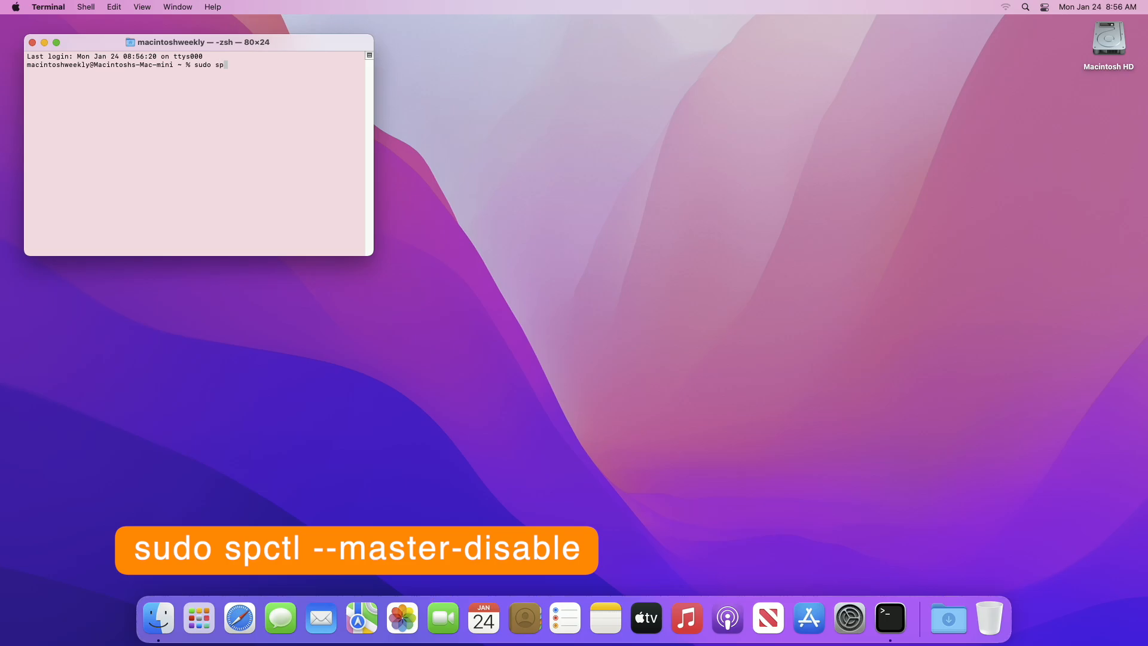
{"action": "type", "text": "ctl"}
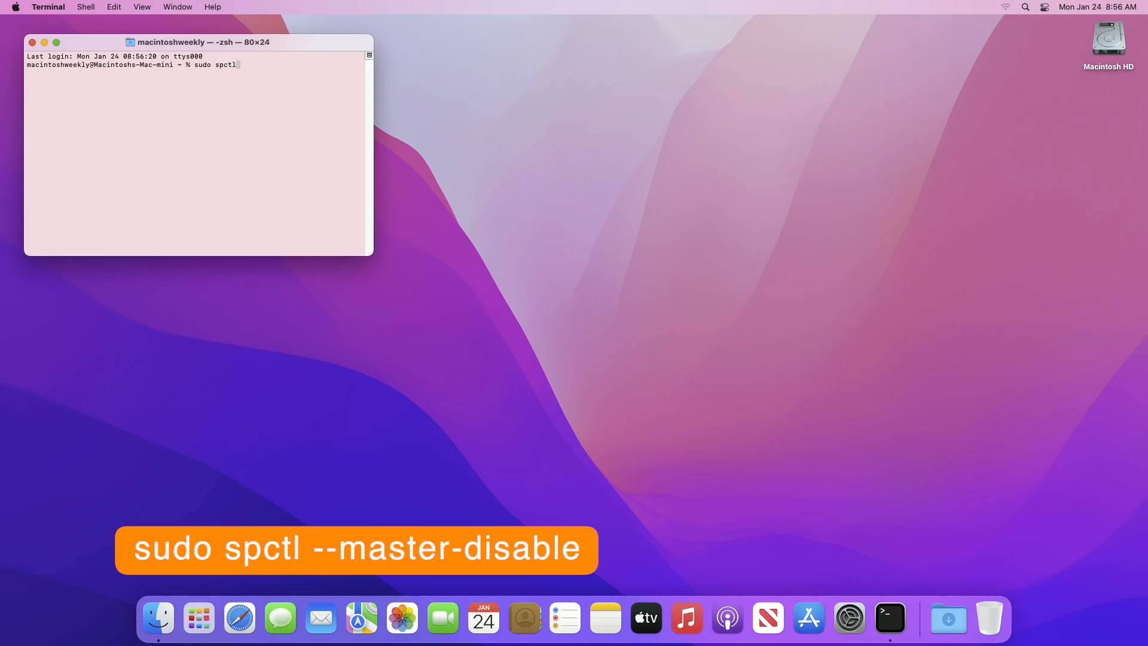
{"action": "type", "text": "--mas"}
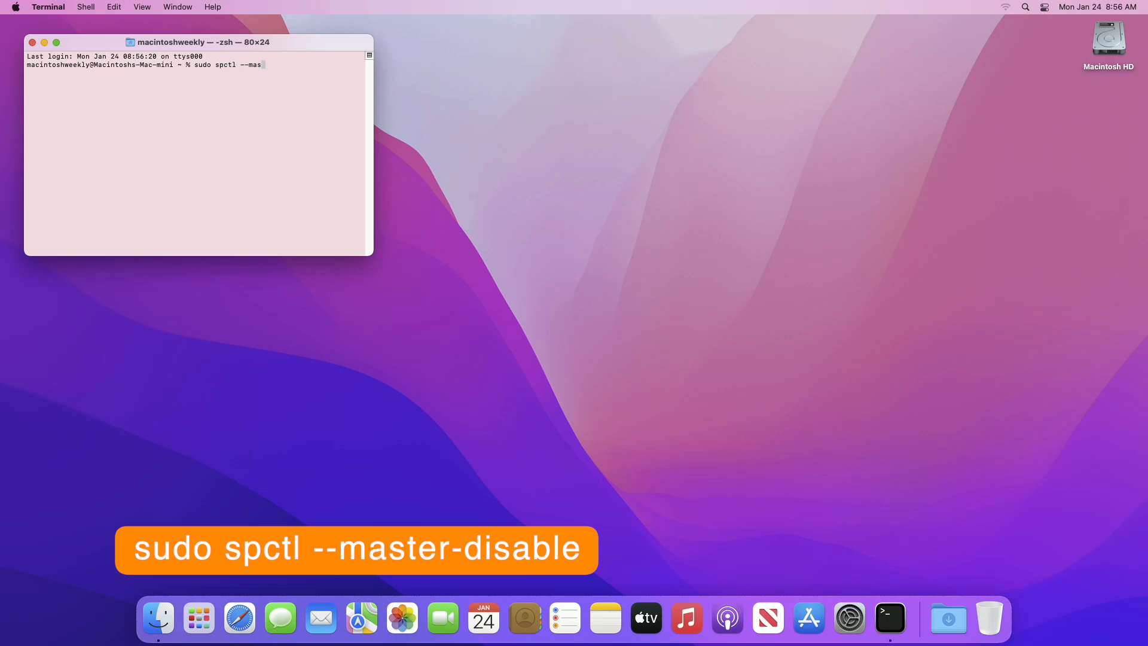
{"action": "type", "text": "ter-disable"}
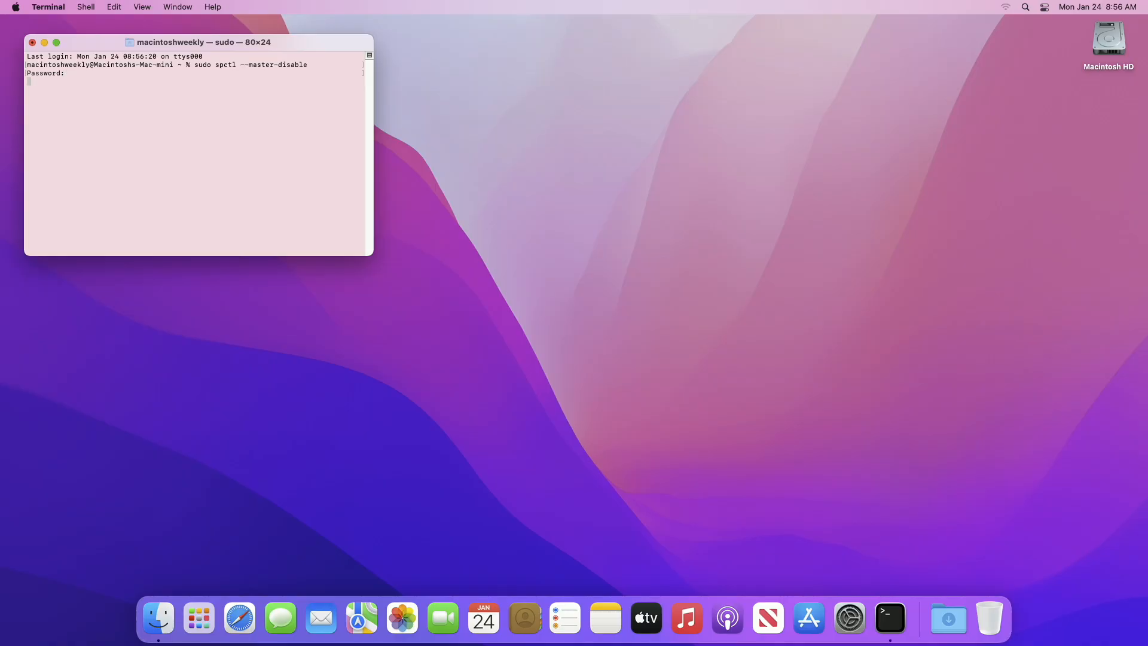
{"action": "type", "text": "spctl -"}
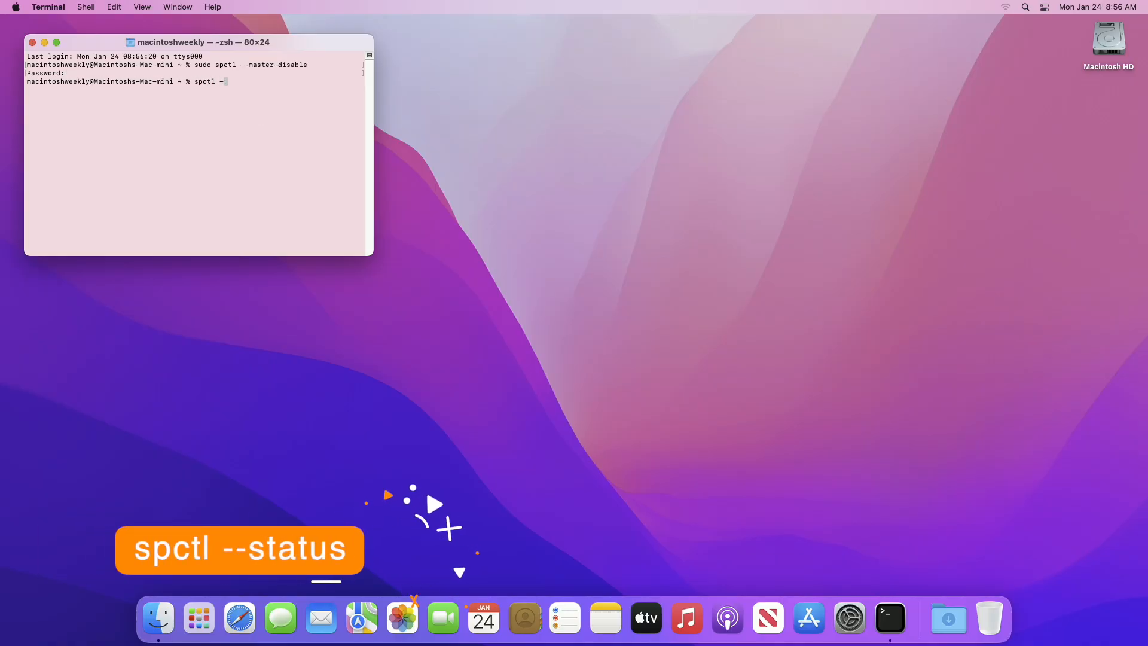
Step: Run 'spctl --status' to check whether Gatekeeper is disabled
{"action": "type", "text": "sta"}
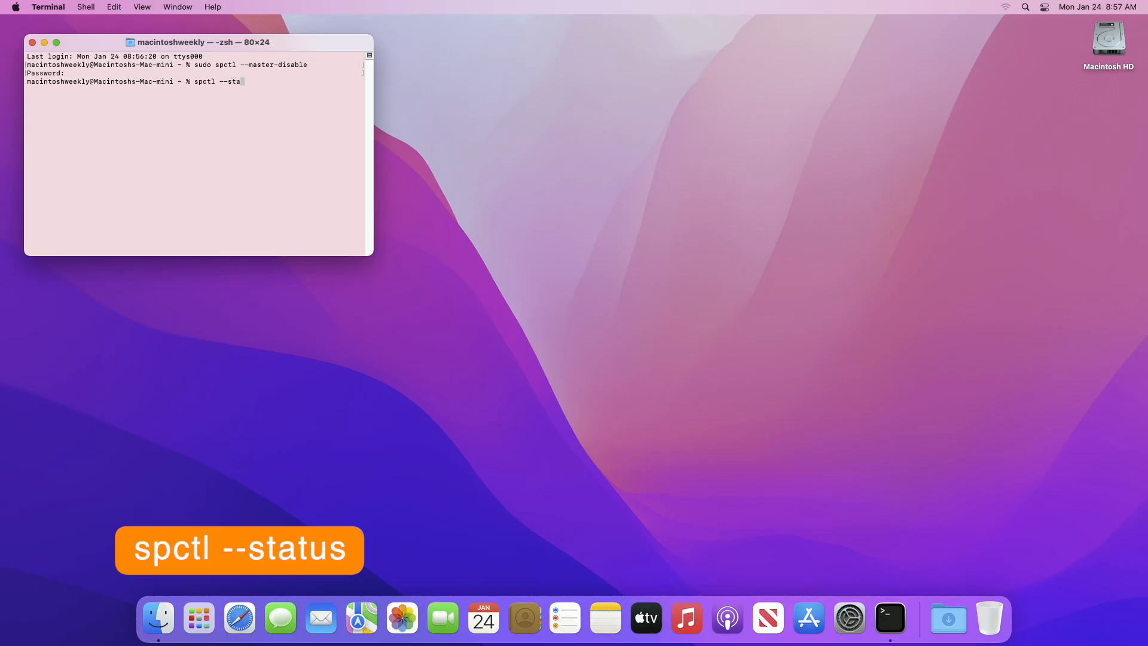
{"action": "key", "text": "Return"}
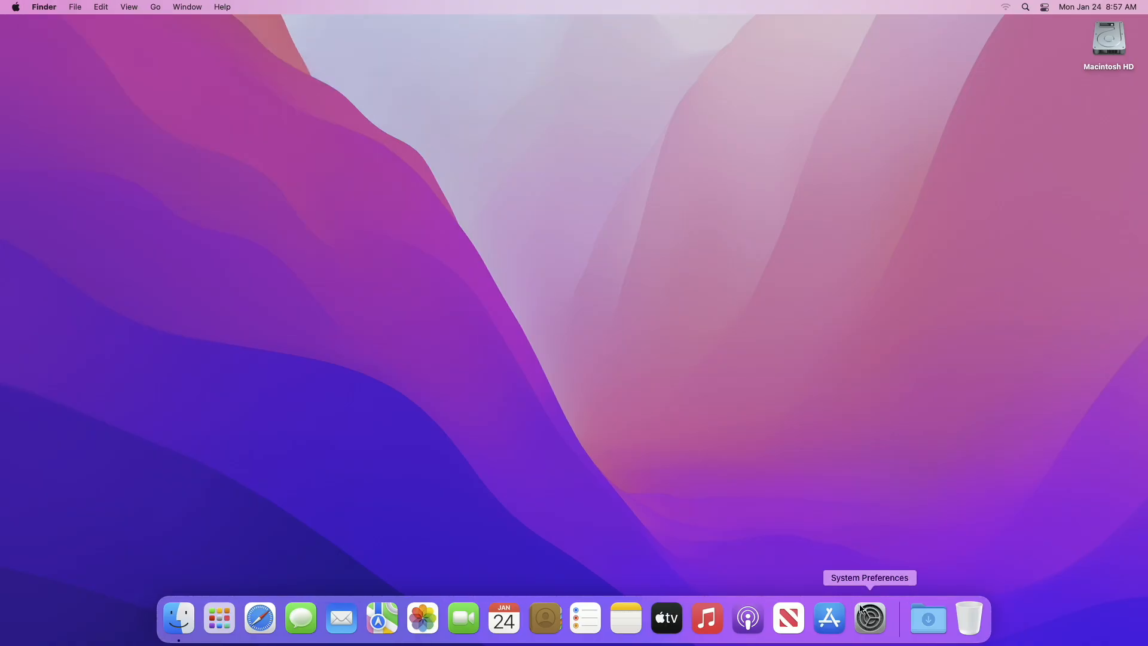
Step: Reopen Security & Privacy and verify 'Anywhere' is selected for downloaded apps
{"action": "left_click", "coordinate": [868, 617]}
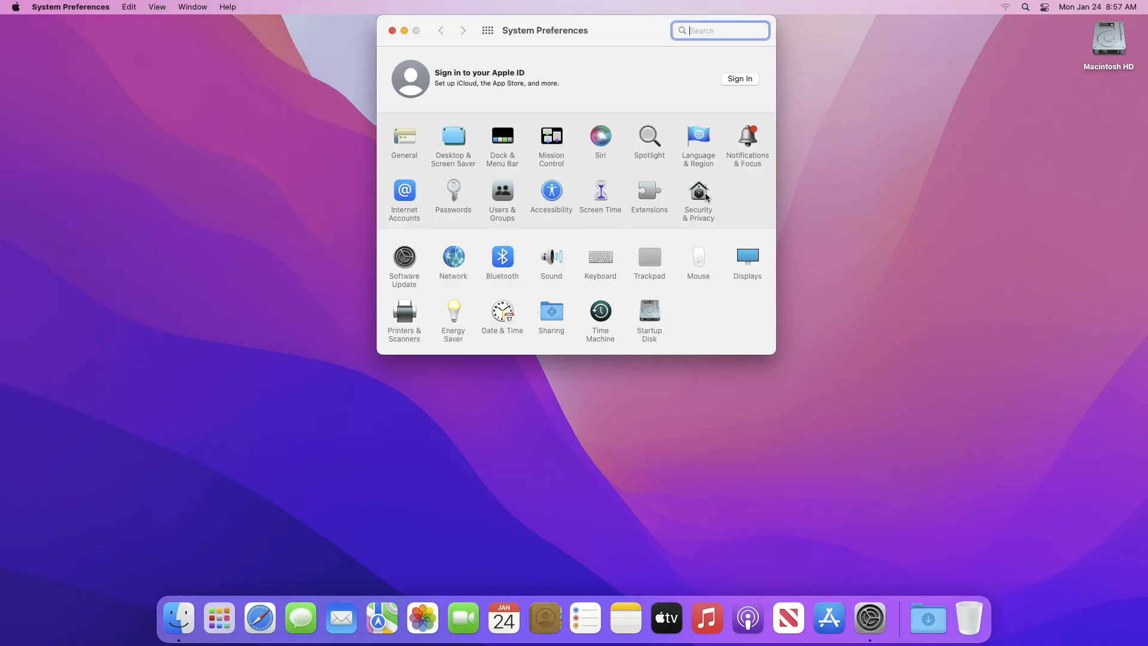
{"action": "left_click", "coordinate": [697, 195]}
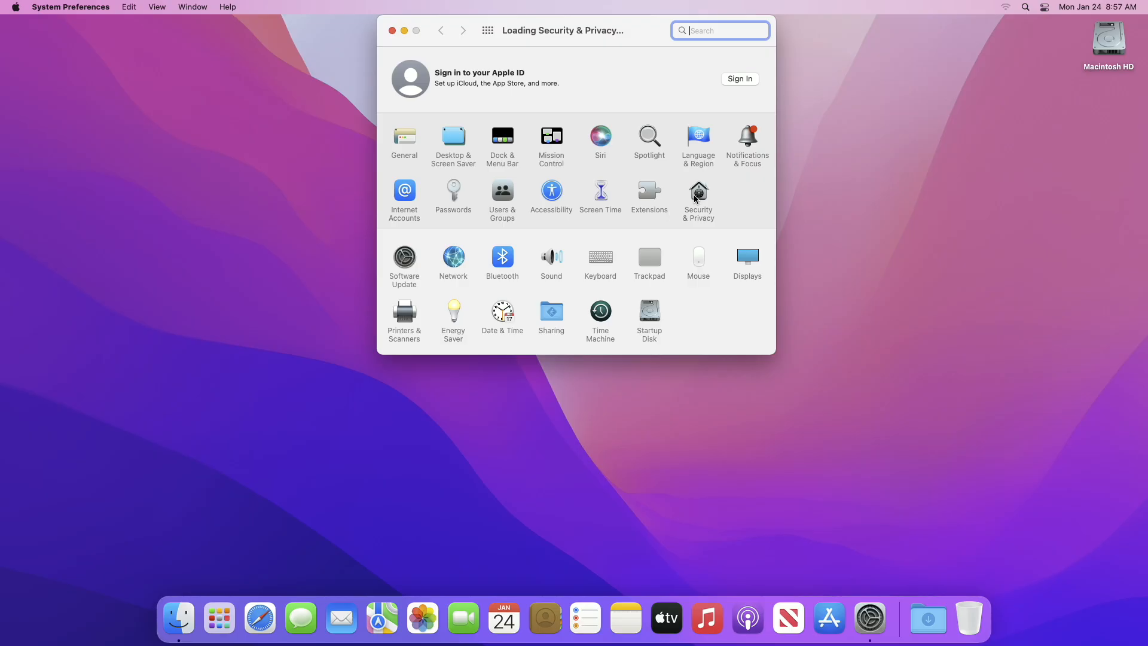
{"action": "left_click", "coordinate": [698, 194]}
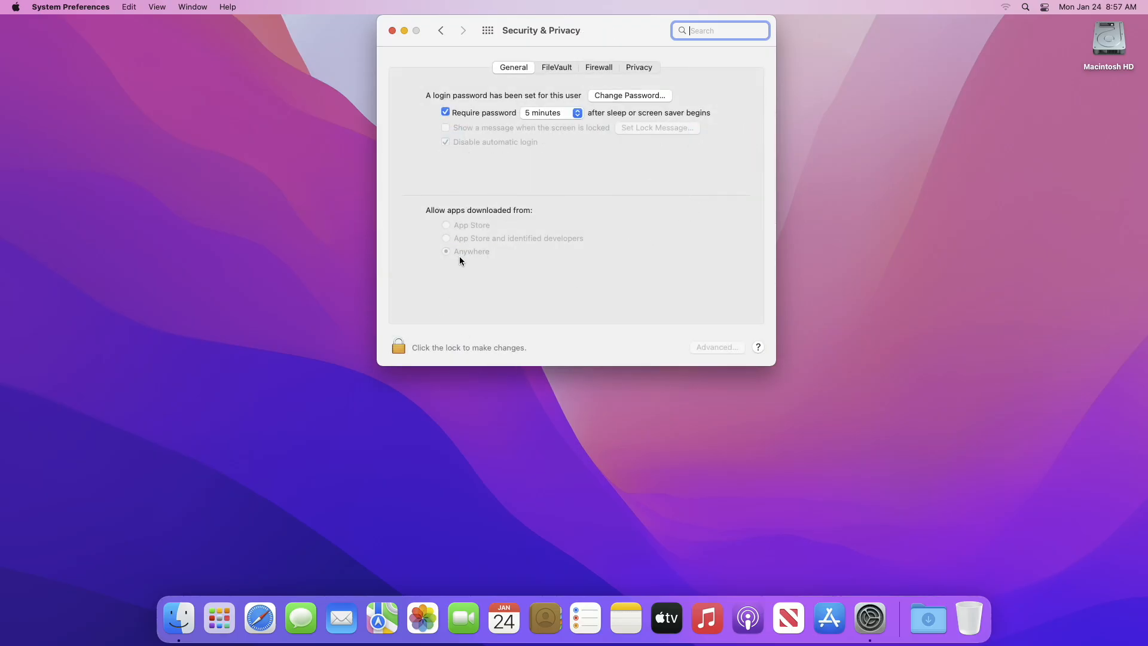
{"action": "mouse_move", "coordinate": [684, 273]}
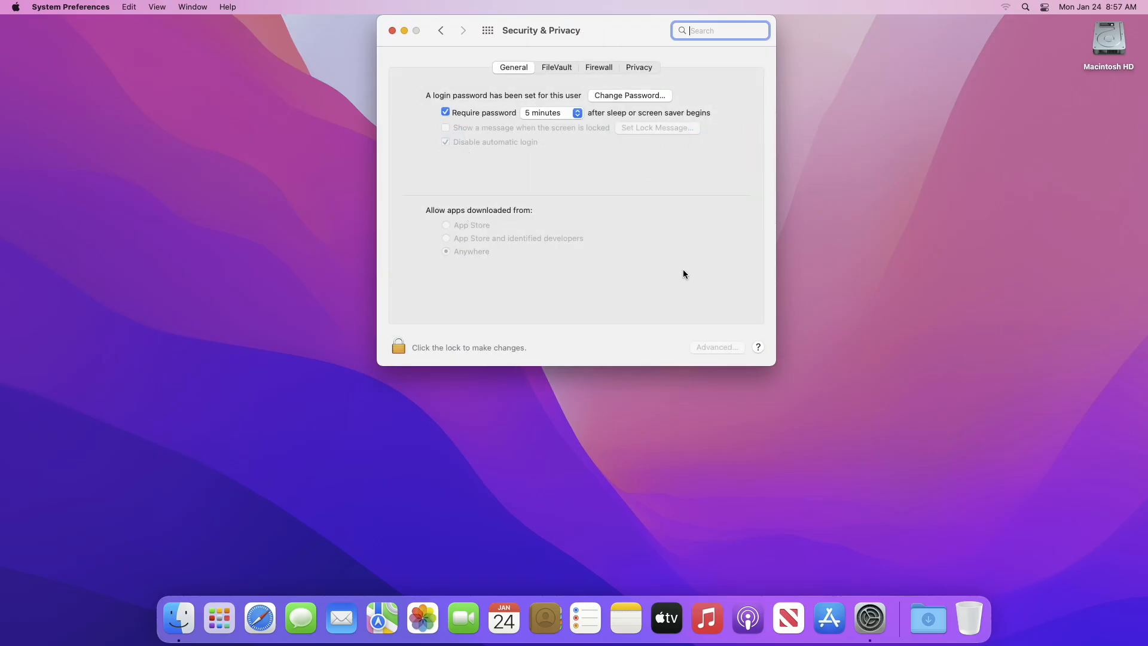
{"action": "mouse_move", "coordinate": [605, 199]}
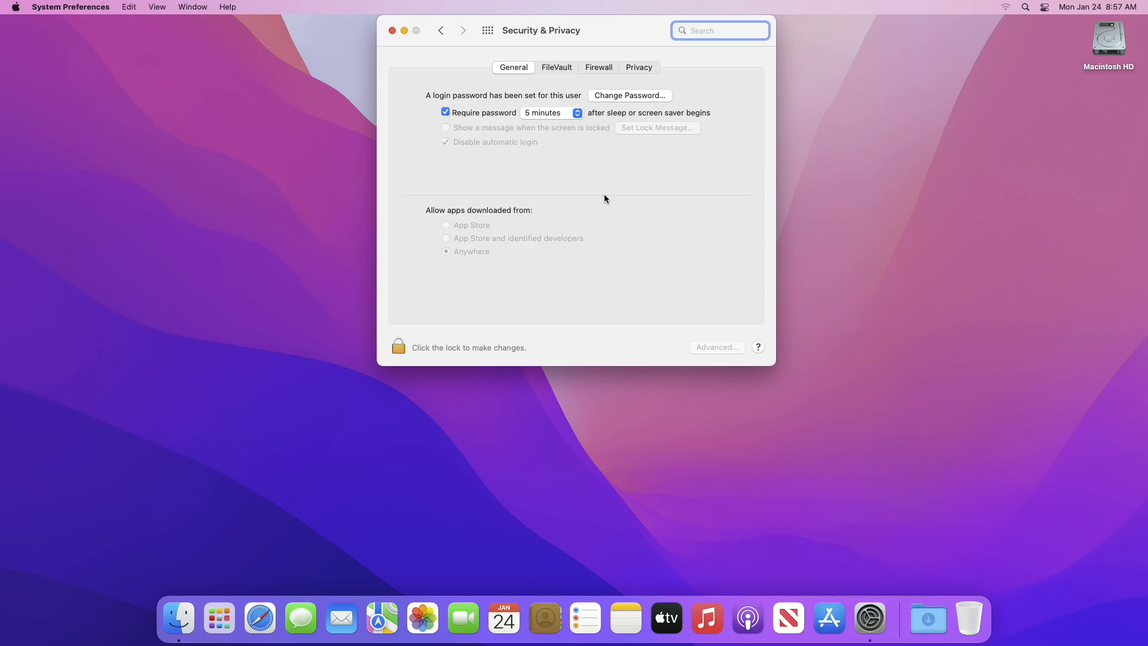